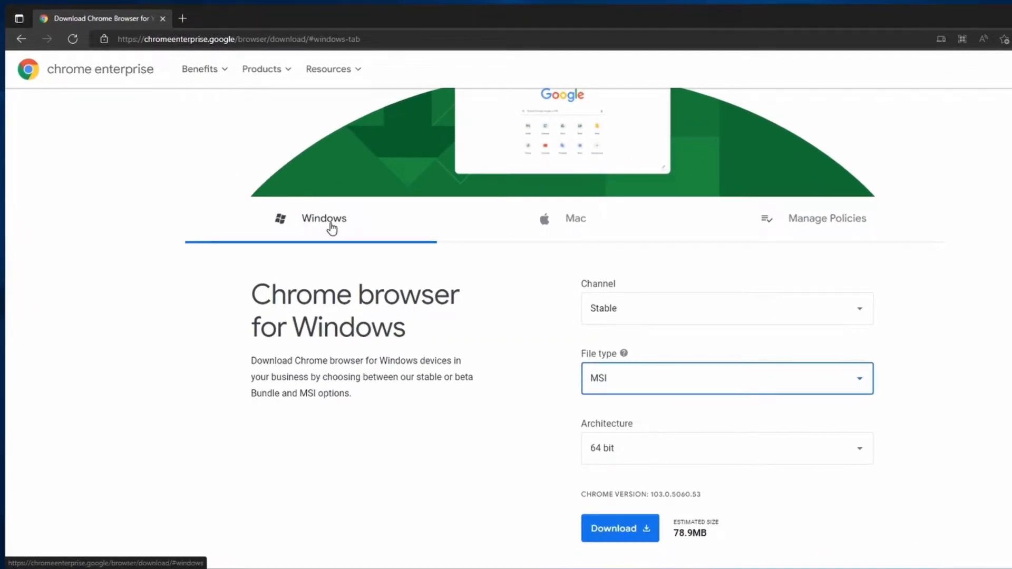
mouse_move(629, 312)
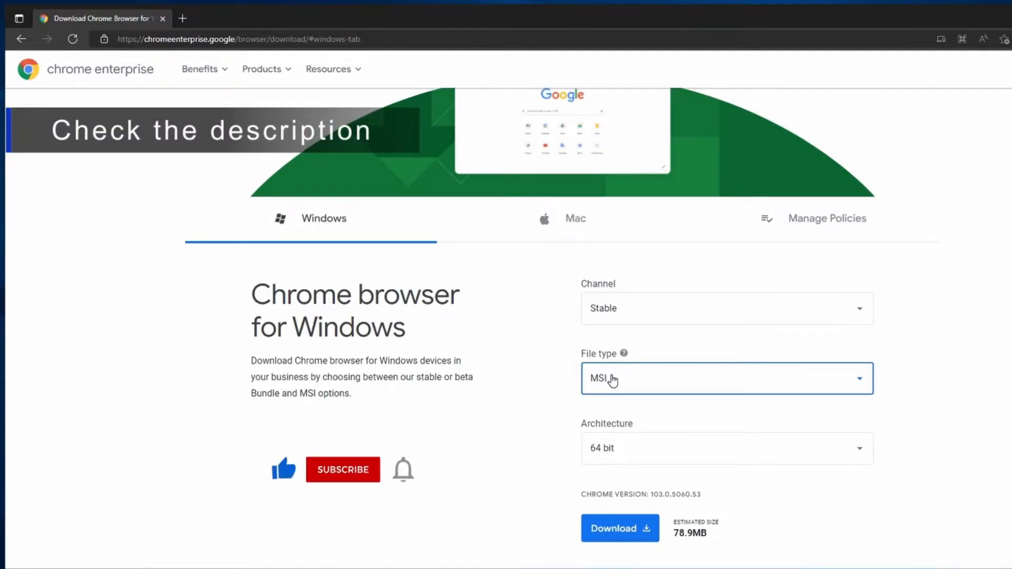
- Review the Chrome.bat script's 'if not exist' install condition and the MSI download file type
click(723, 378)
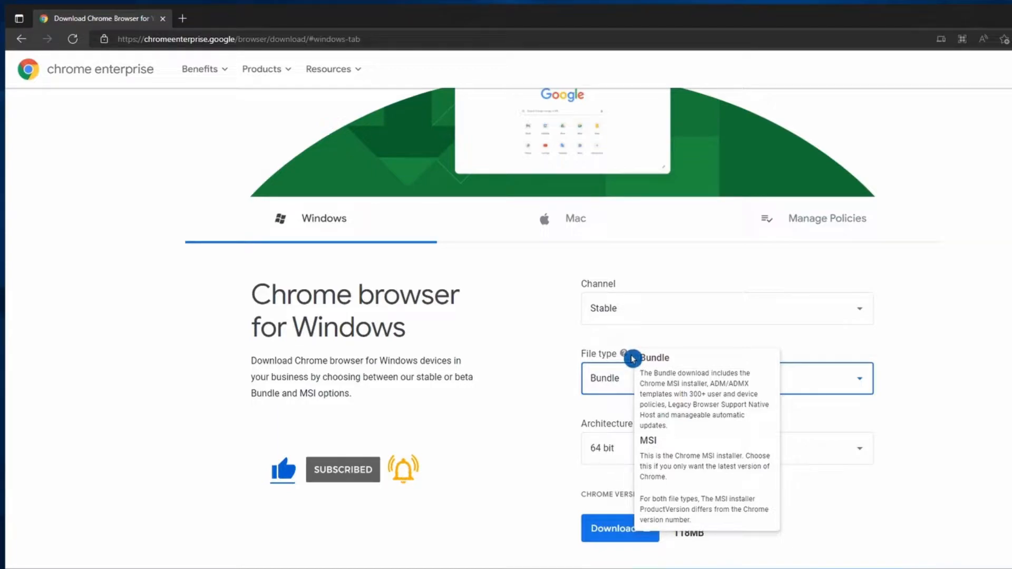
mouse_move(620, 362)
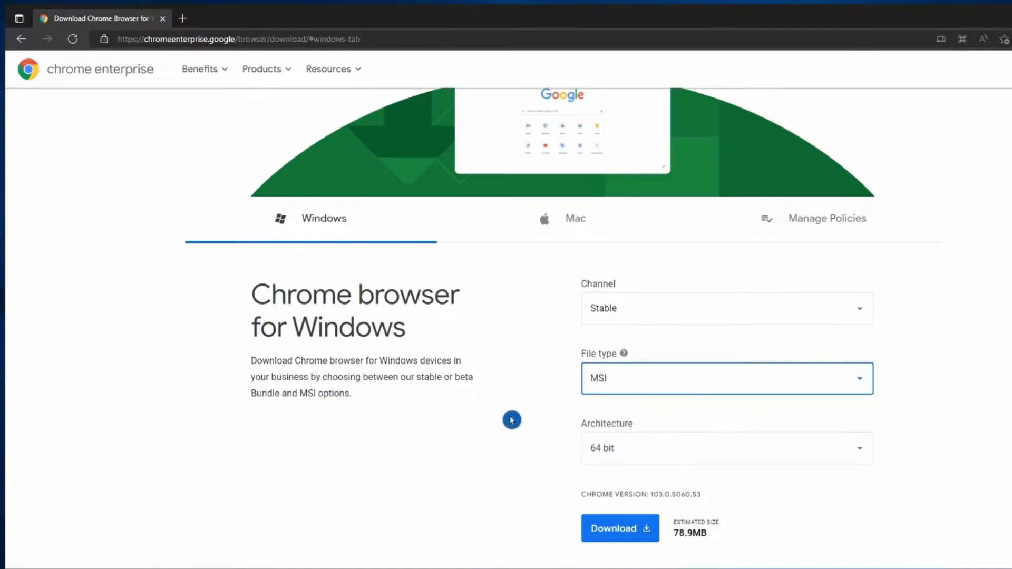
mouse_move(584, 447)
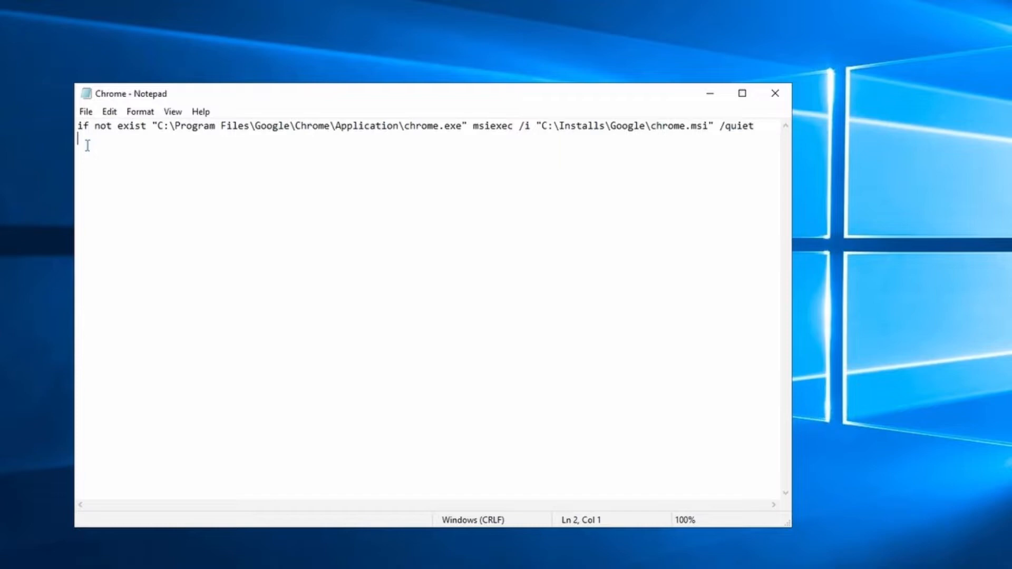
drag(77, 125, 146, 125)
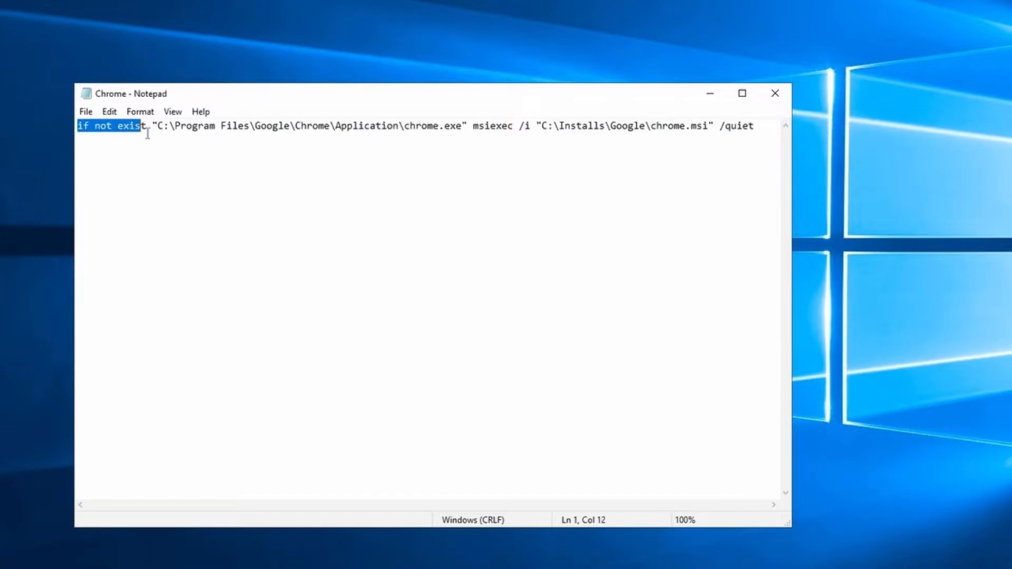
click(171, 126)
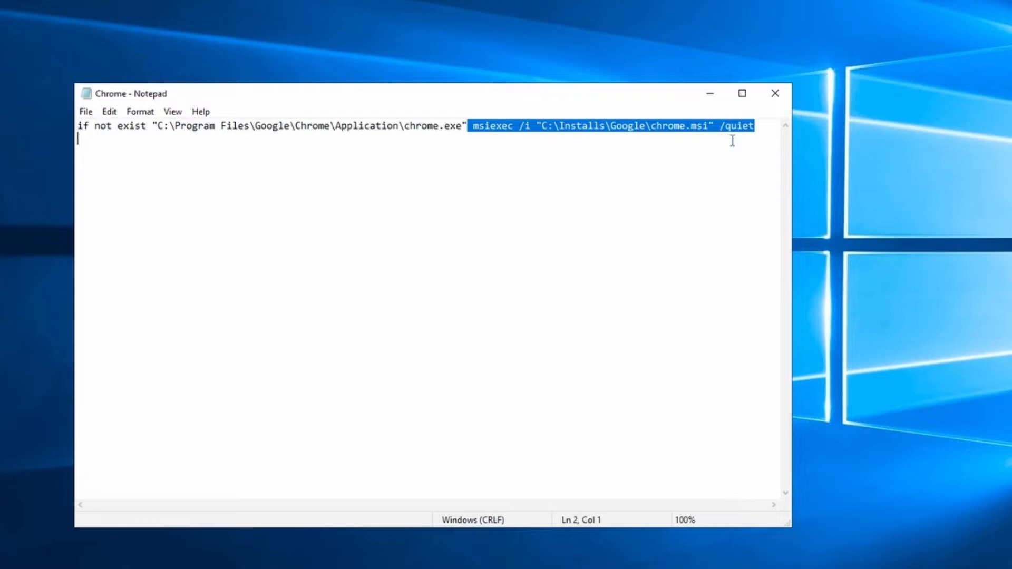
mouse_move(512, 150)
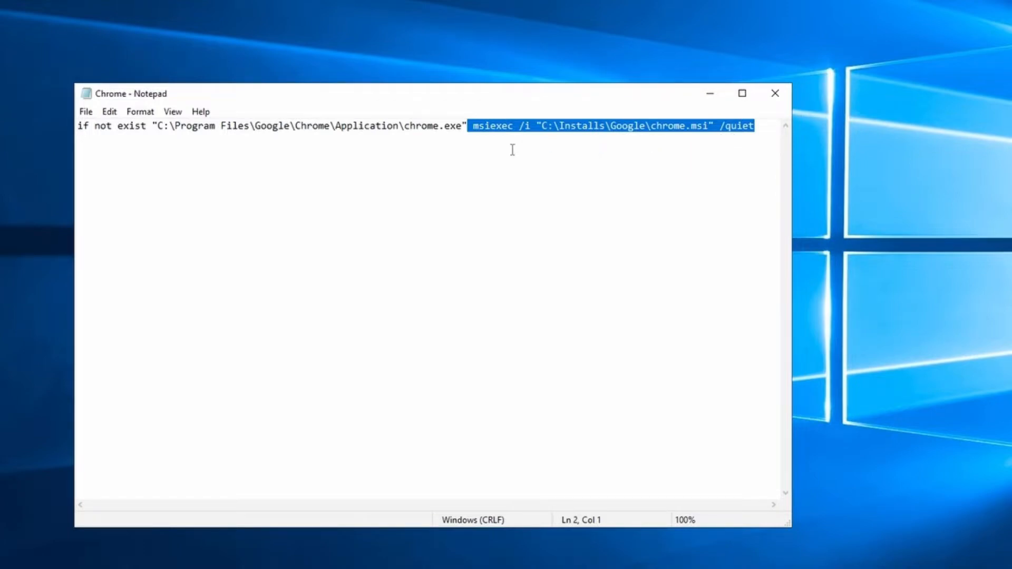
click(512, 149)
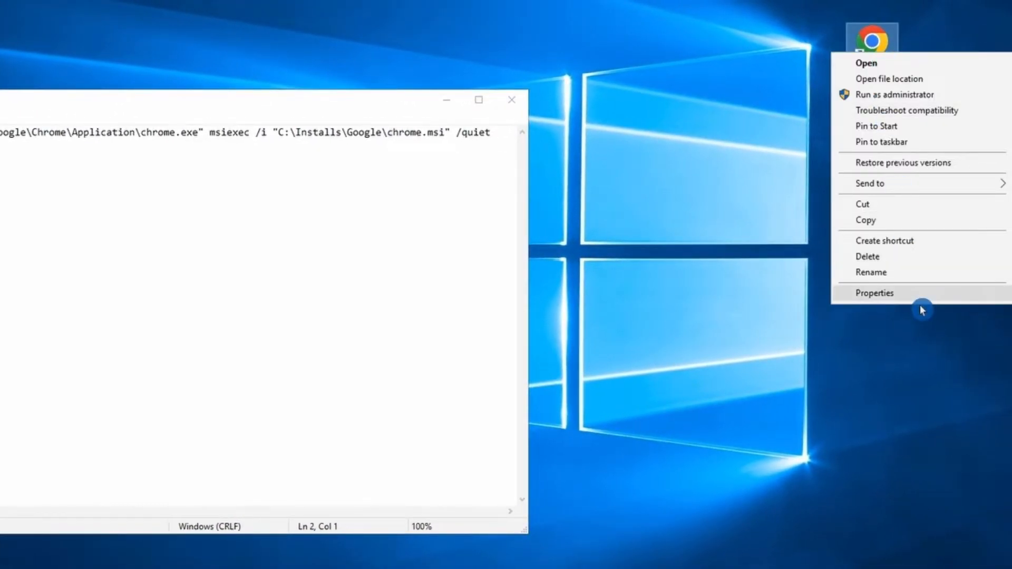
- Show the Google Chrome shortcut's properties and select the Program Files part of its target path
click(875, 293)
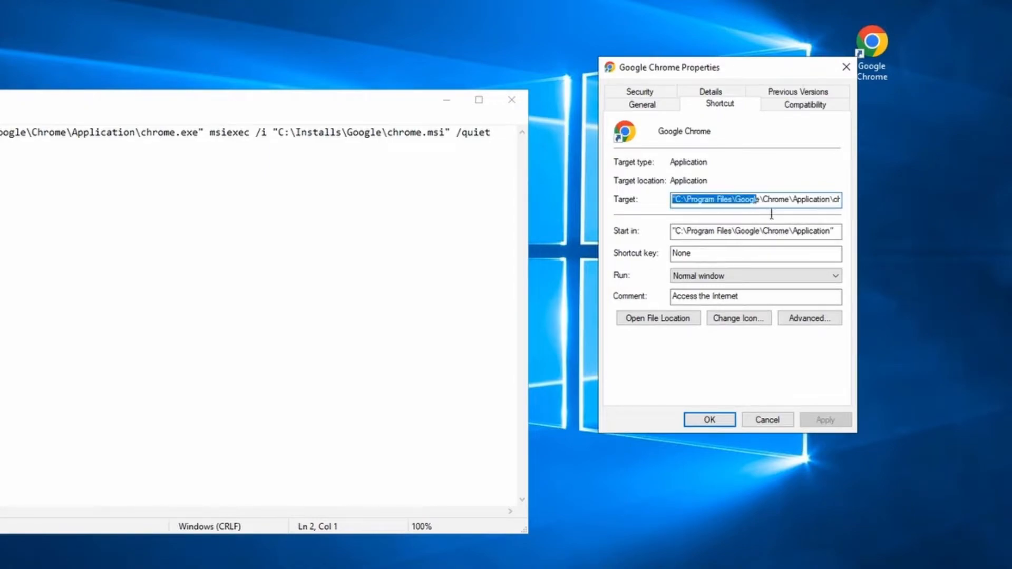
click(709, 200)
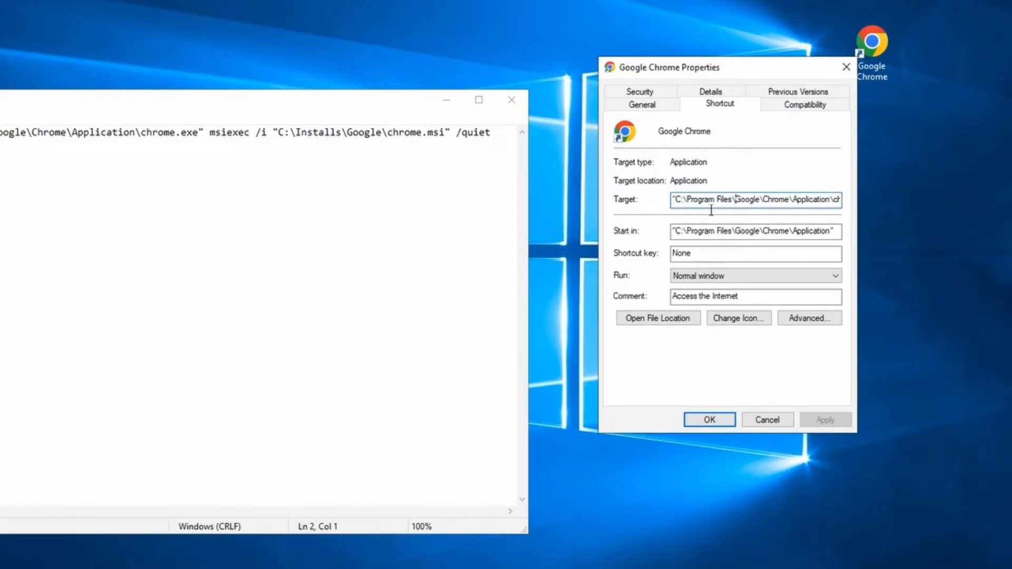
double_click(695, 199)
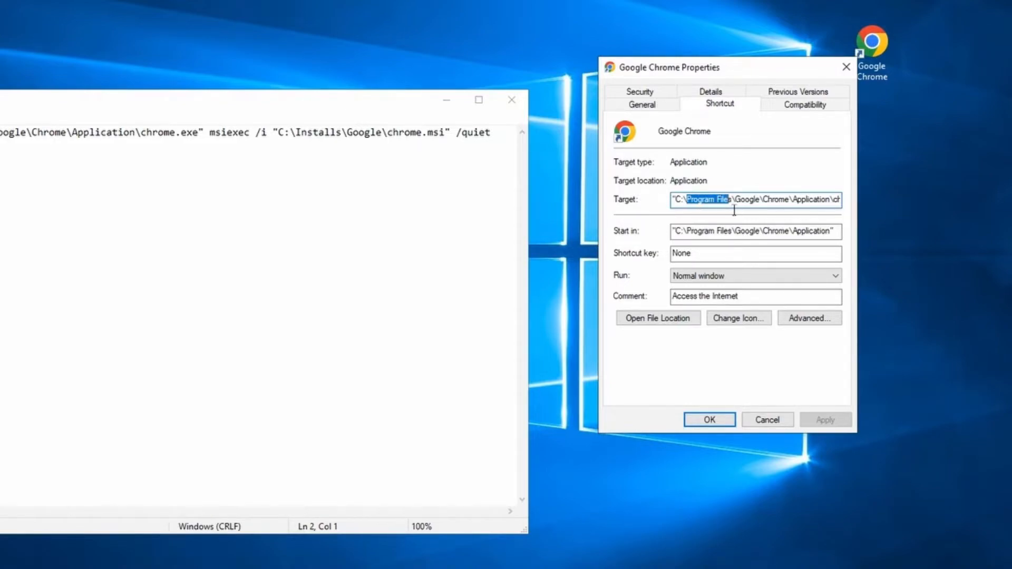
mouse_move(724, 275)
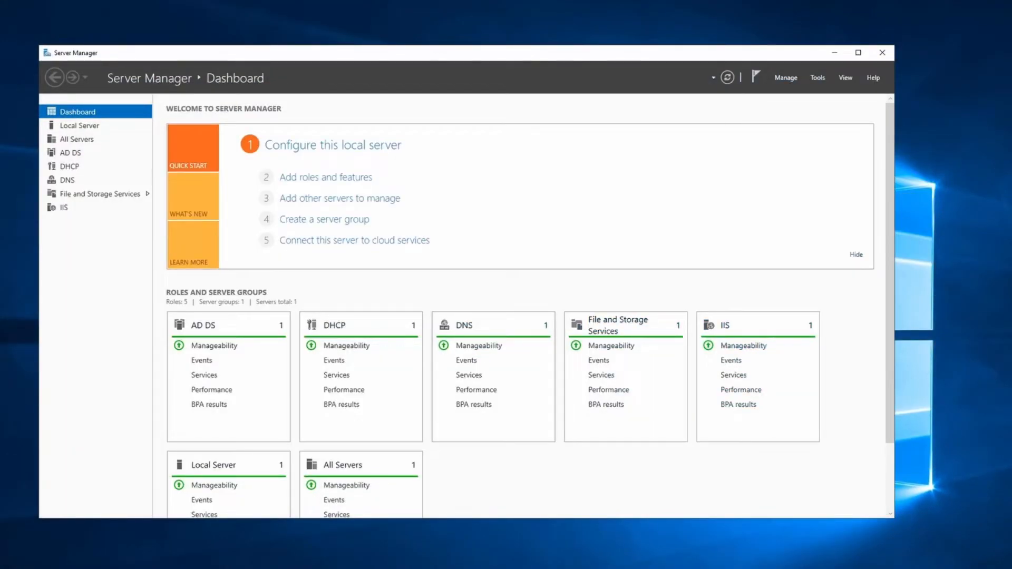
mouse_move(490, 50)
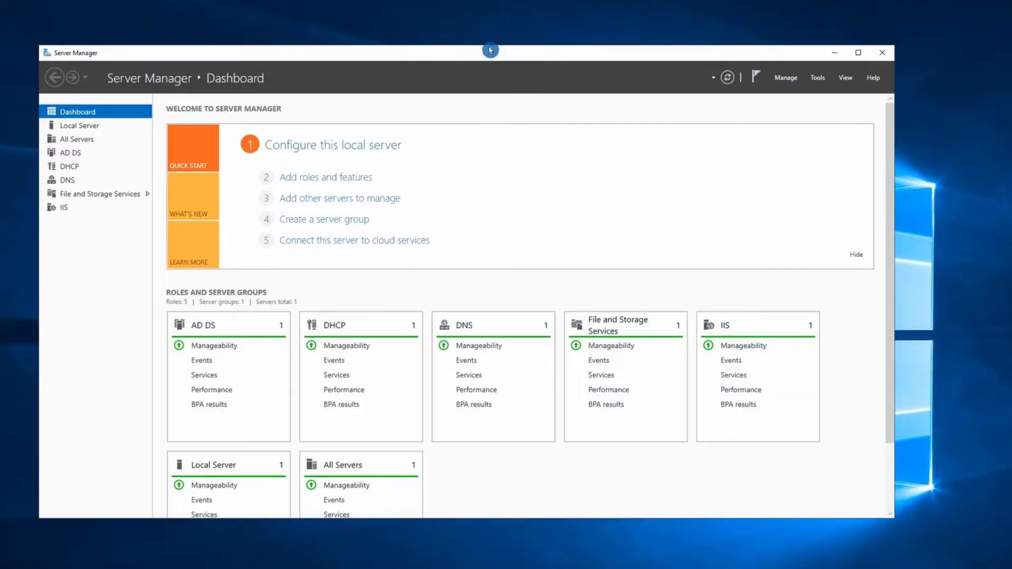
- Create a new GPO named Google Chrome linked to the TechTrip.org domain after checking the Workstations unit
click(816, 77)
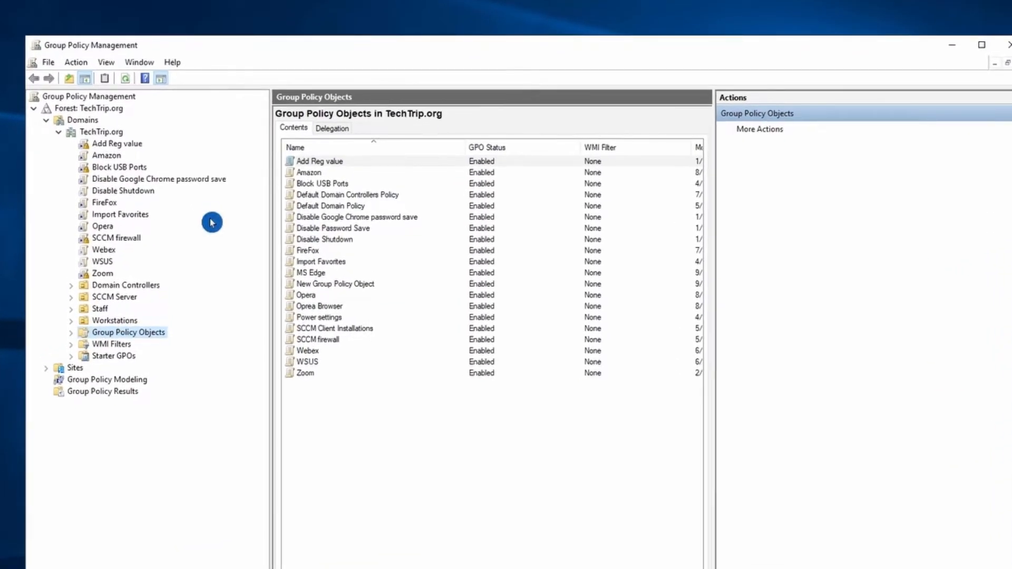
mouse_move(148, 318)
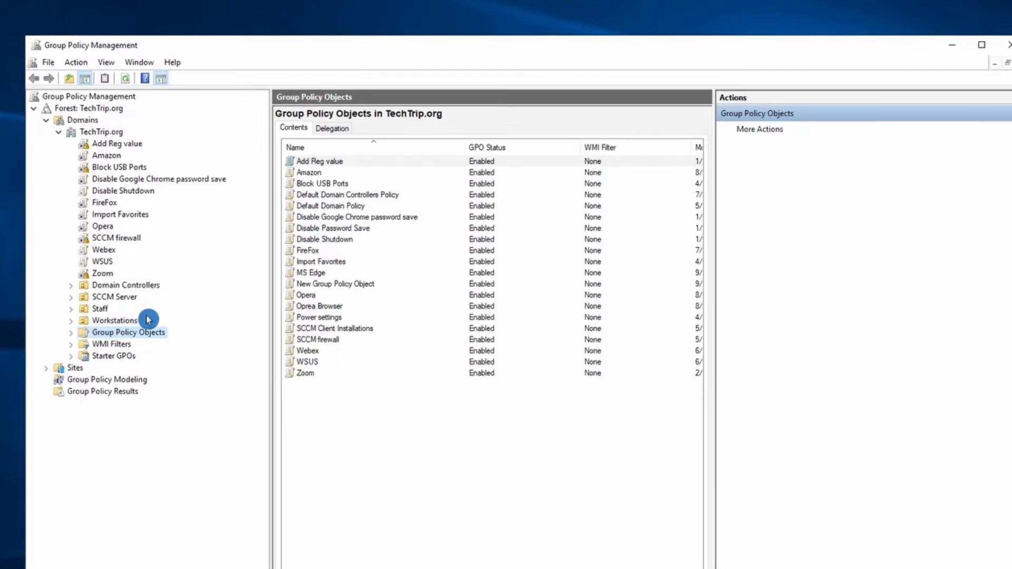
click(115, 320)
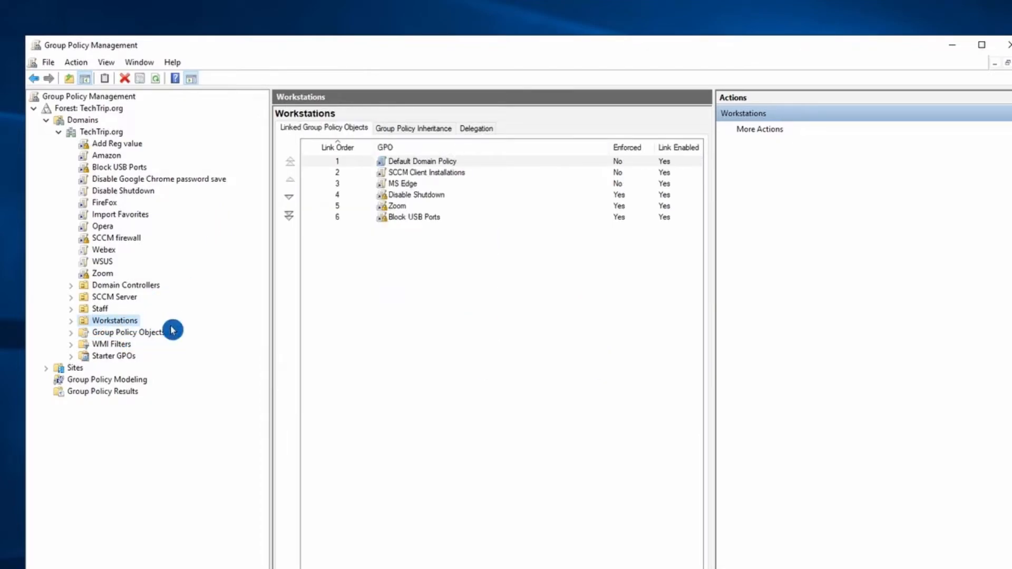
mouse_move(128, 323)
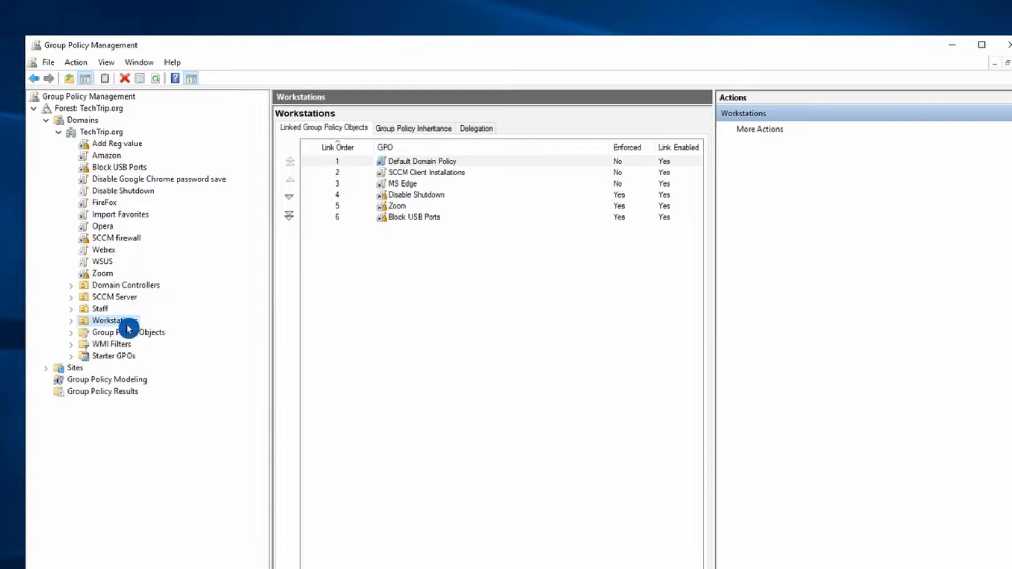
right_click(109, 320)
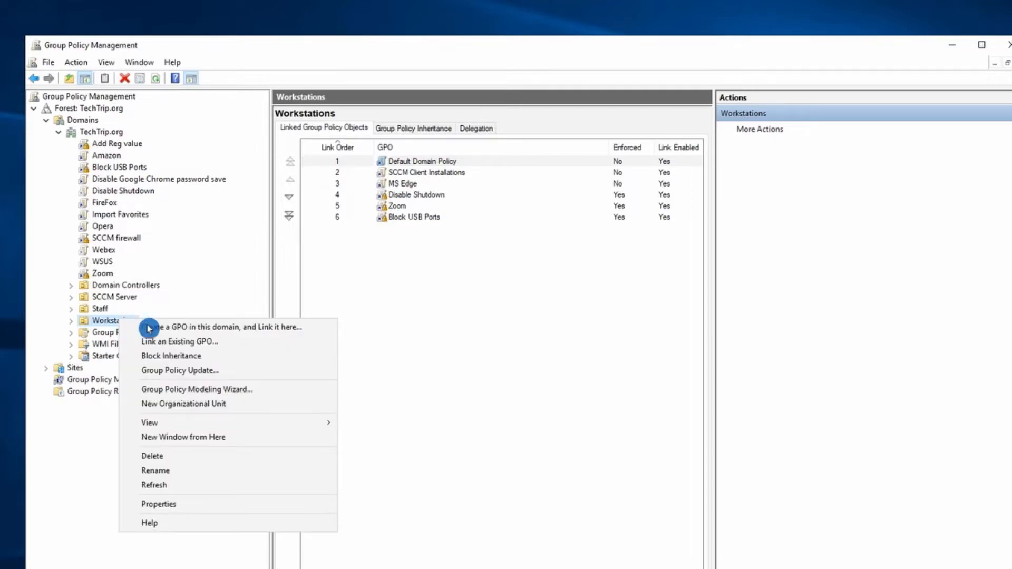
mouse_move(263, 338)
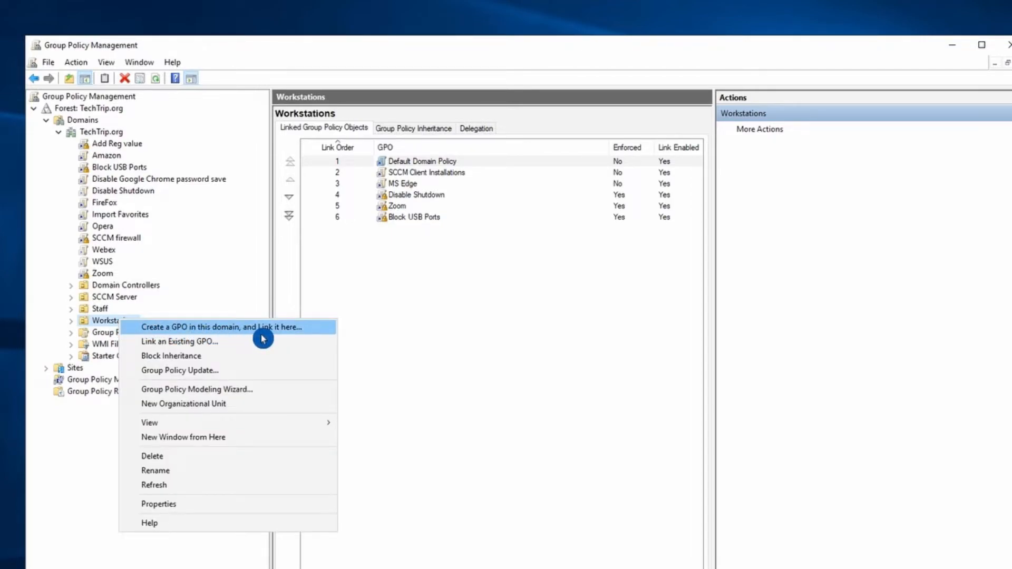
mouse_move(118, 142)
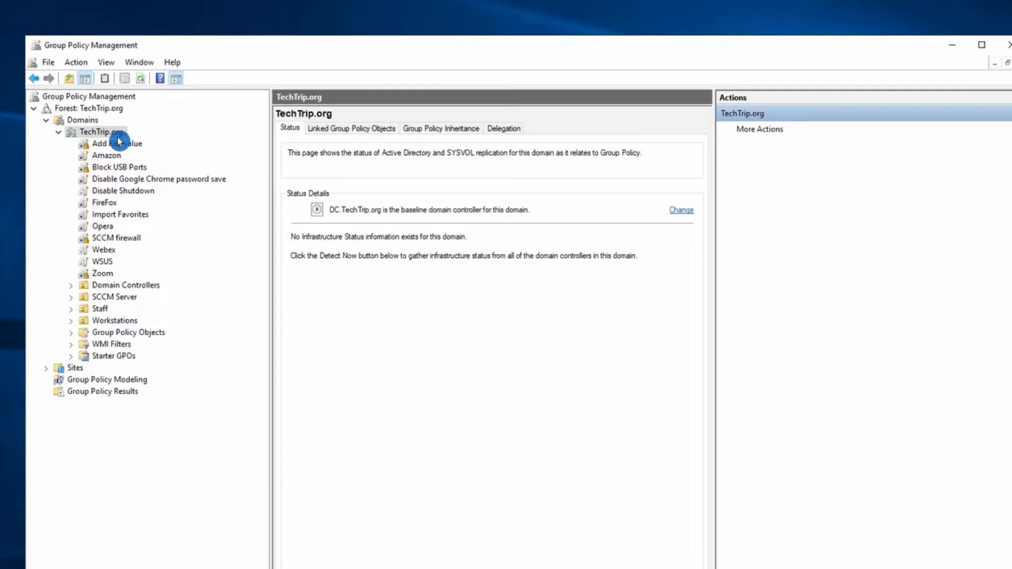
right_click(100, 132)
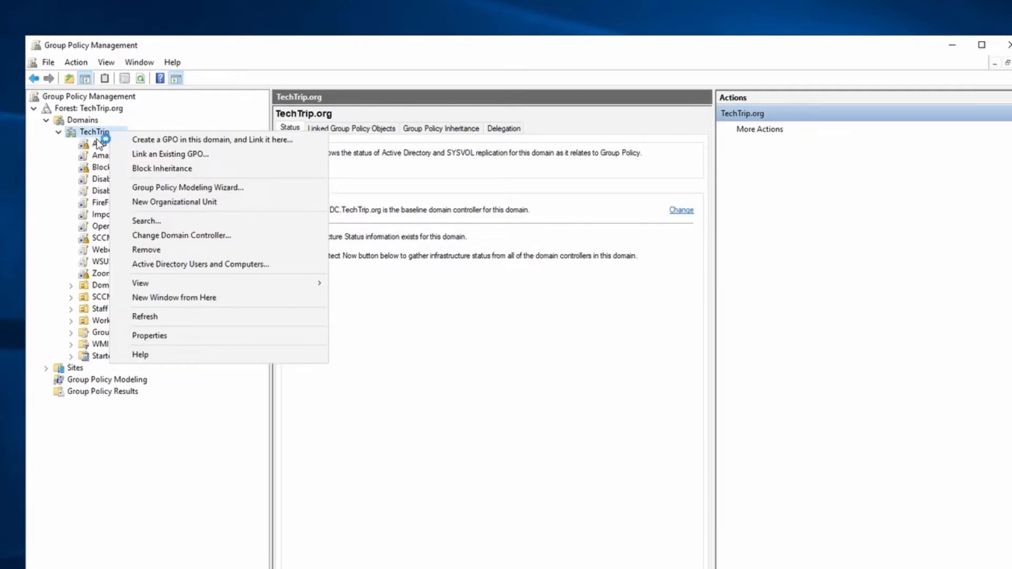
mouse_move(213, 139)
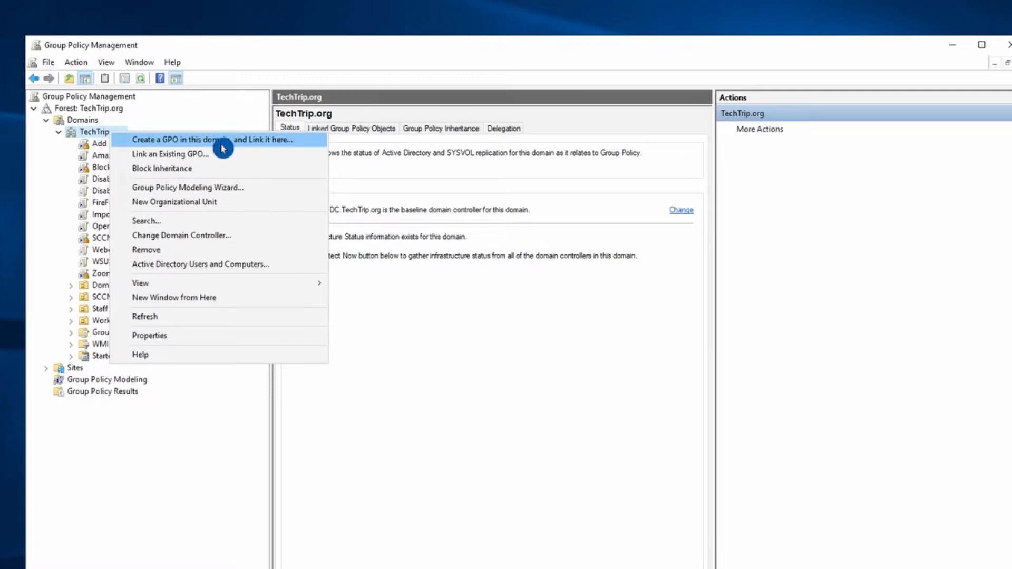
click(211, 139)
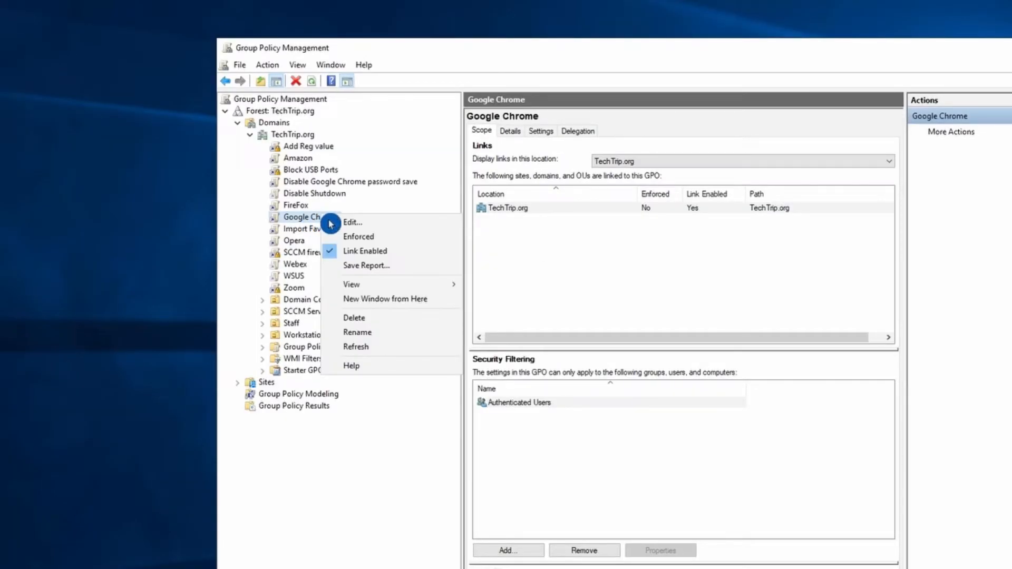
- Edit the Google Chrome policy and reach Computer Configuration > Windows Settings > Scripts > Startup properties
click(390, 232)
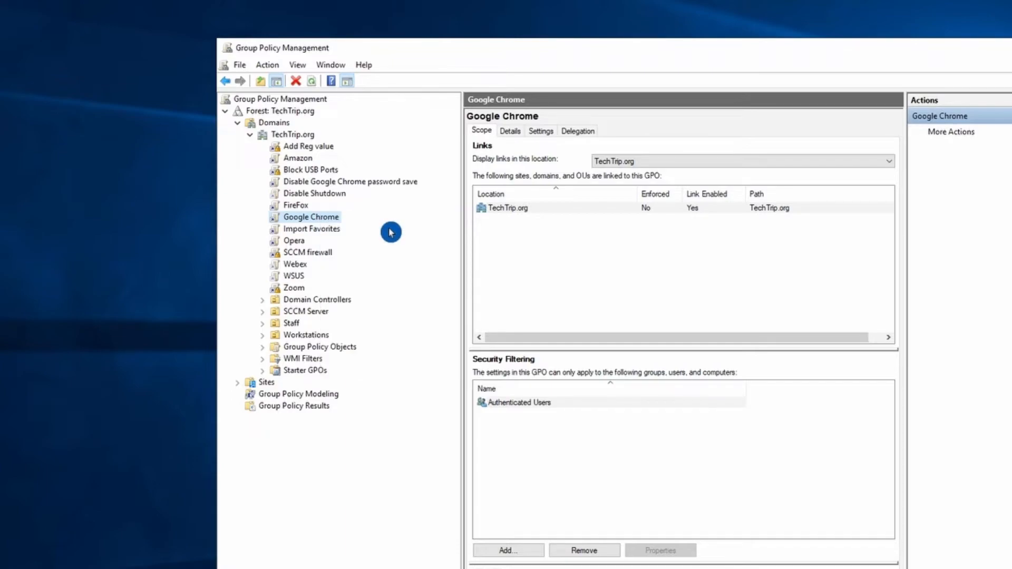
double_click(312, 217)
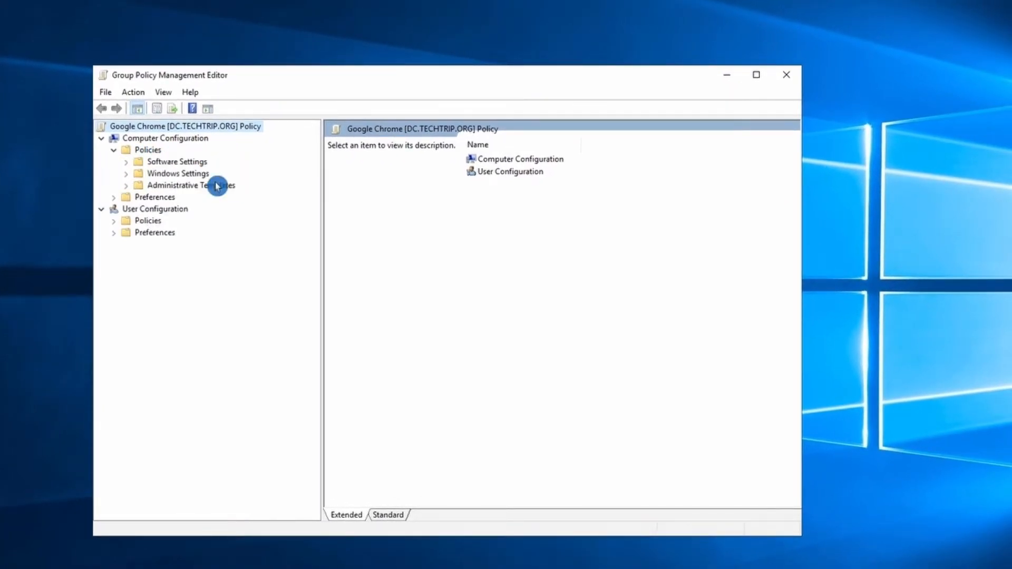
mouse_move(137, 186)
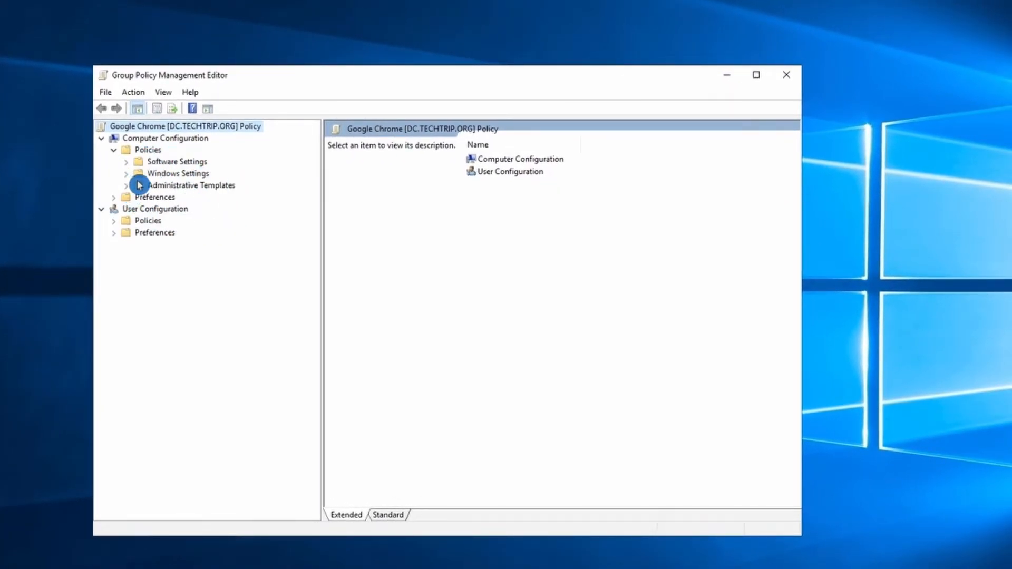
click(127, 173)
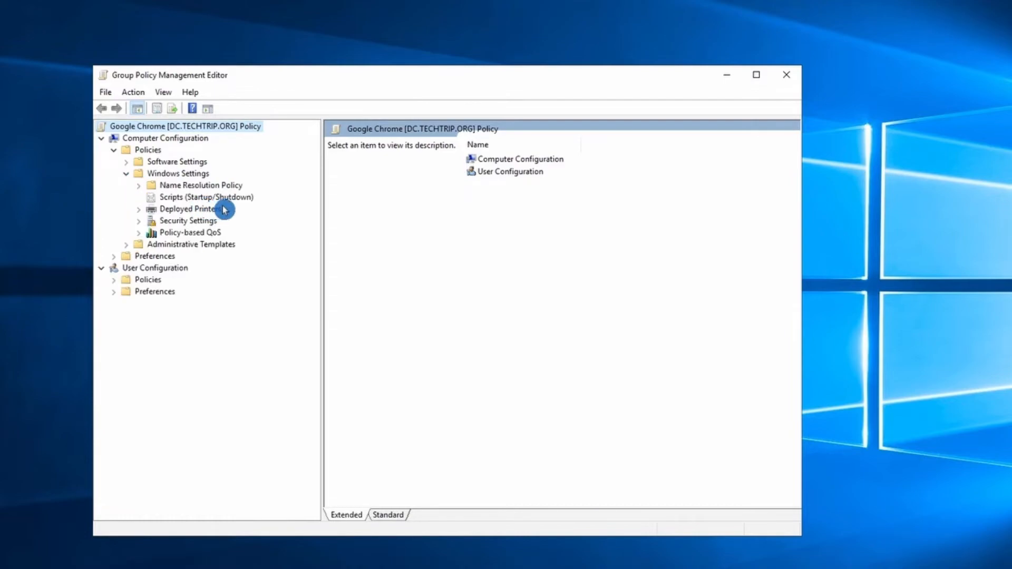
click(206, 197)
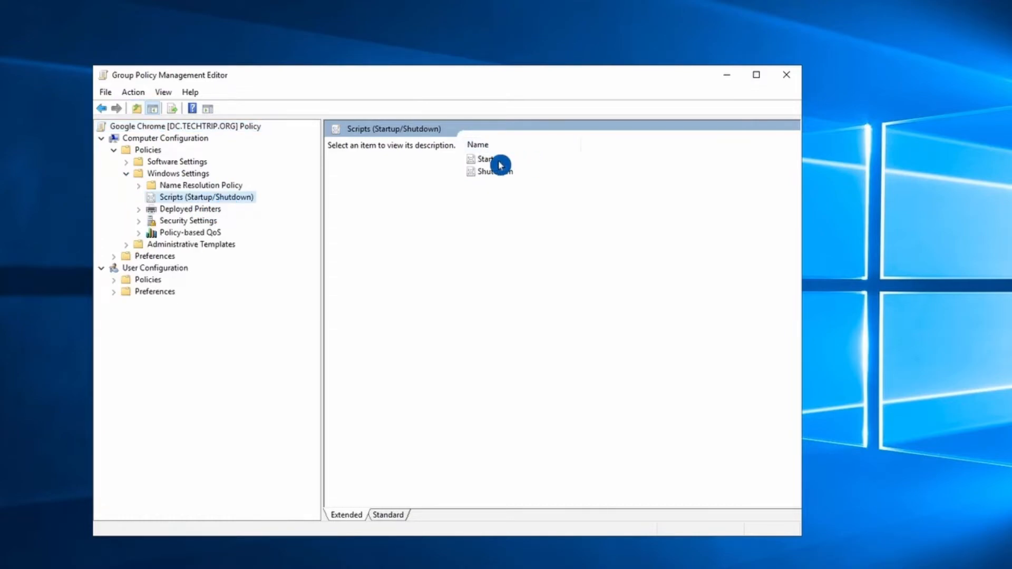
double_click(480, 160)
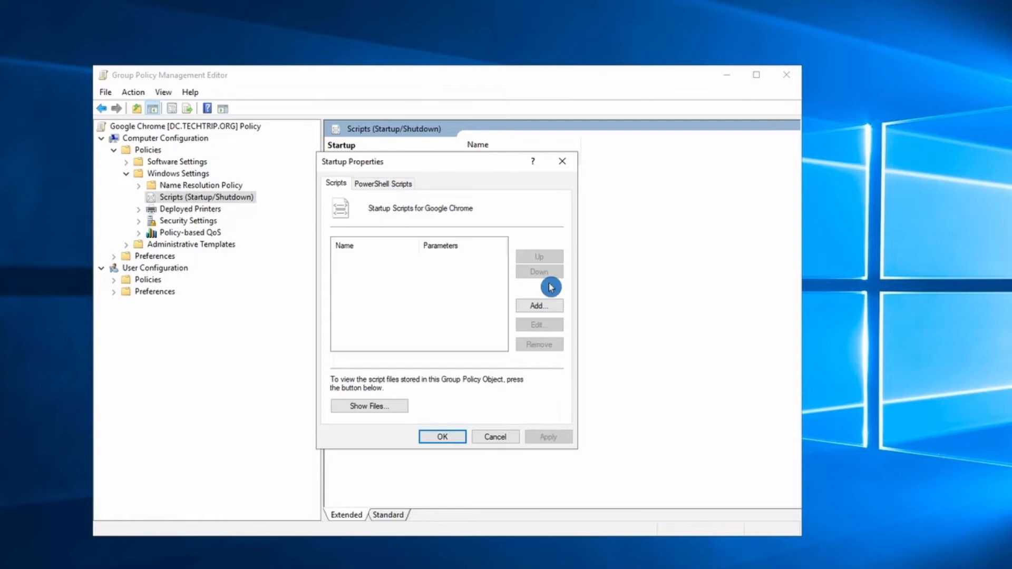
- Add Chrome.bat as the computer startup script, confirm it and close the editor
click(539, 306)
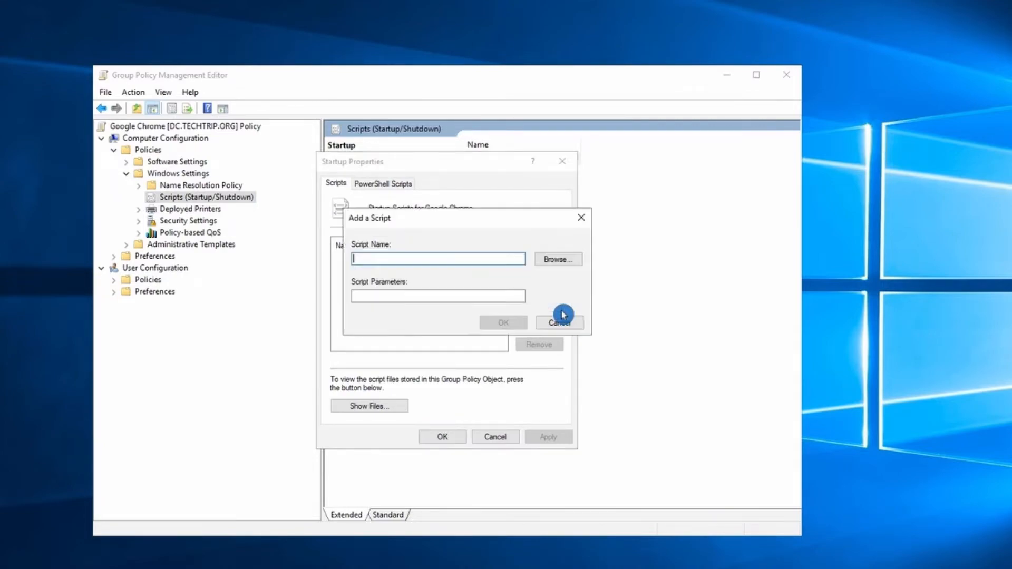
click(557, 259)
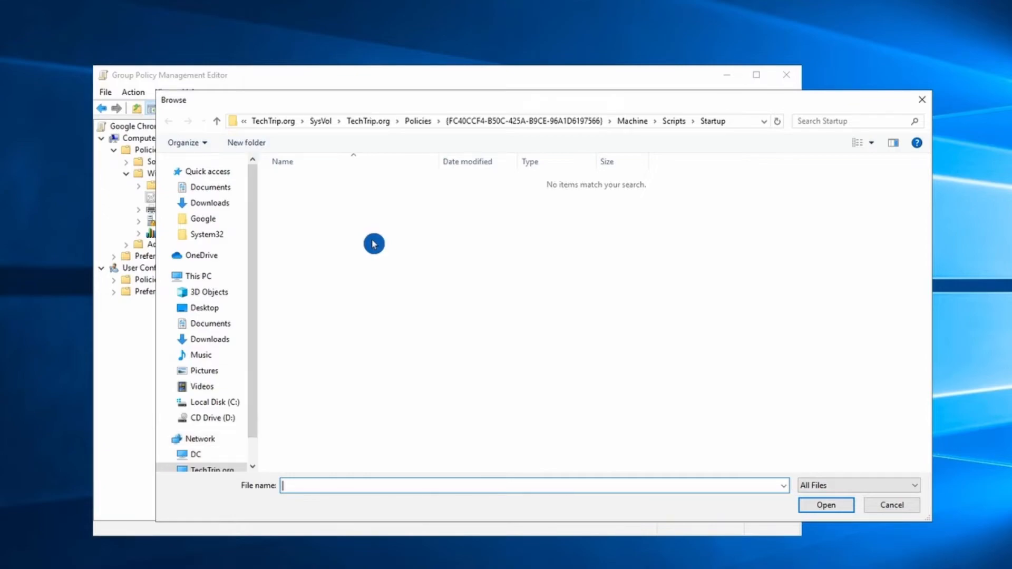
mouse_move(380, 377)
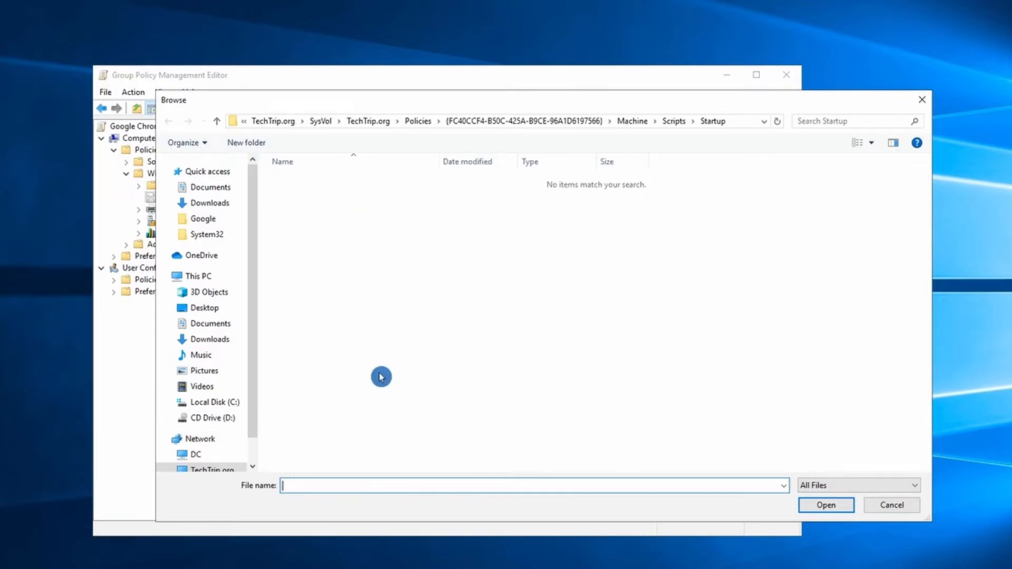
click(824, 504)
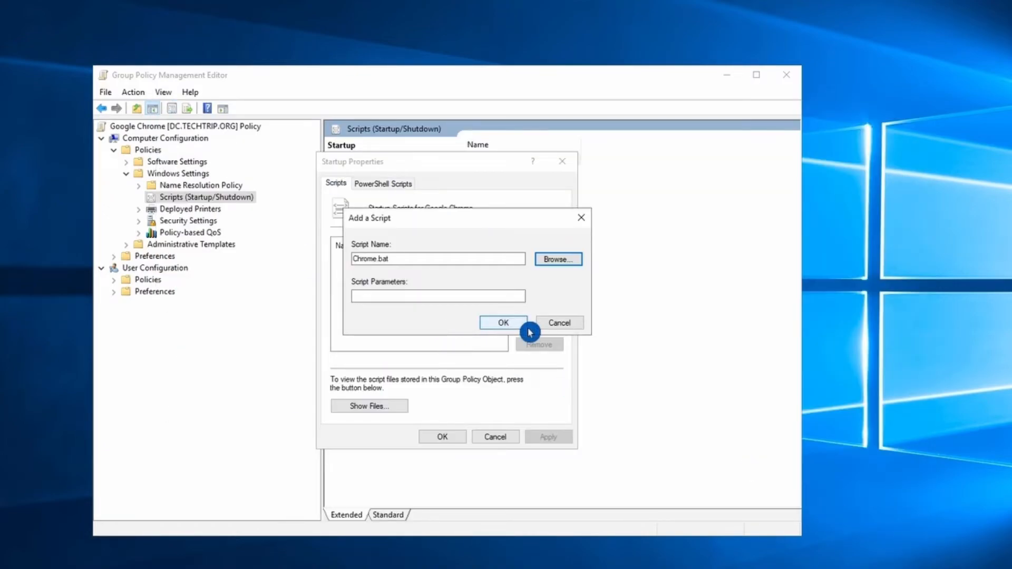
click(504, 323)
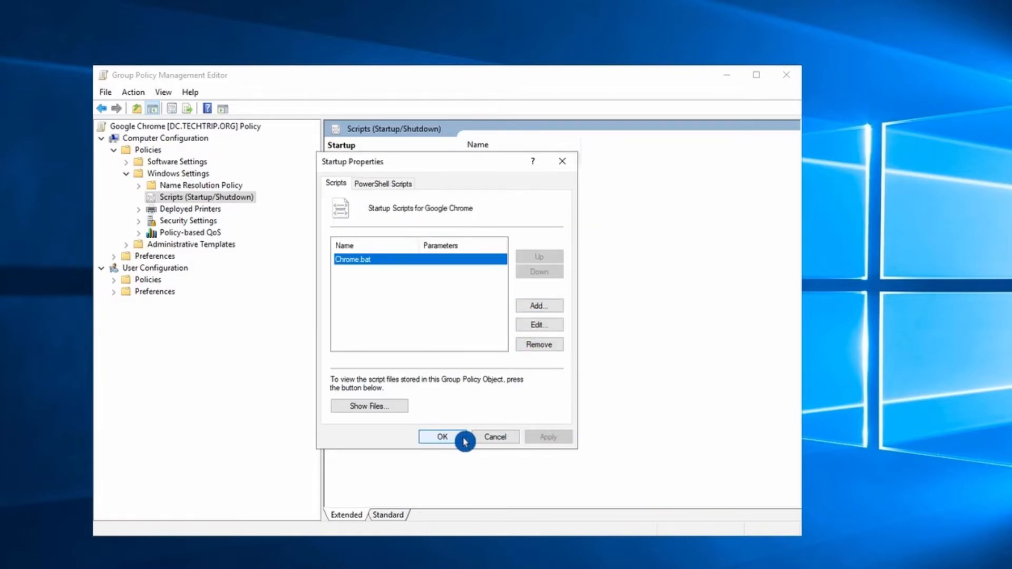
click(442, 436)
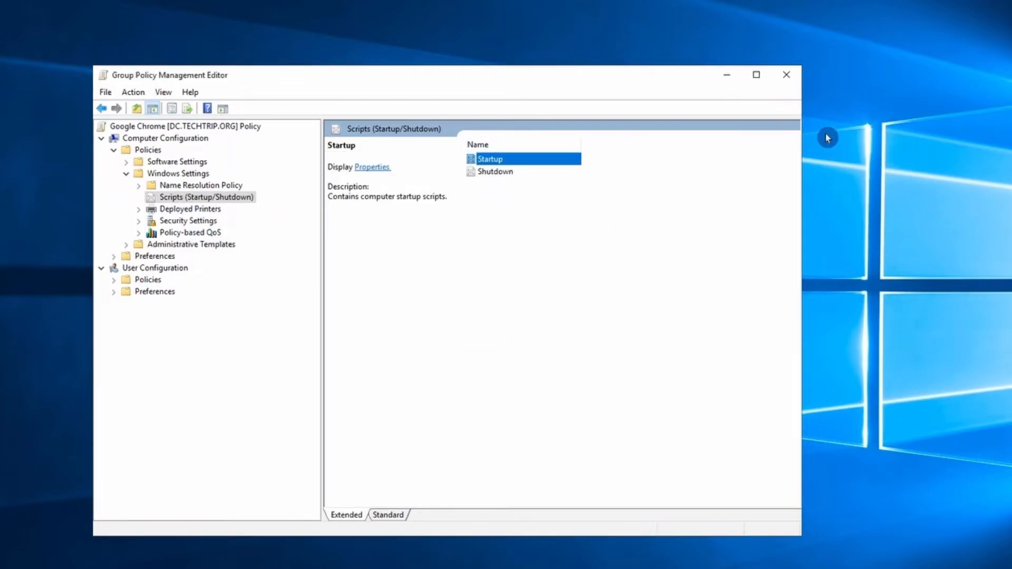
click(786, 74)
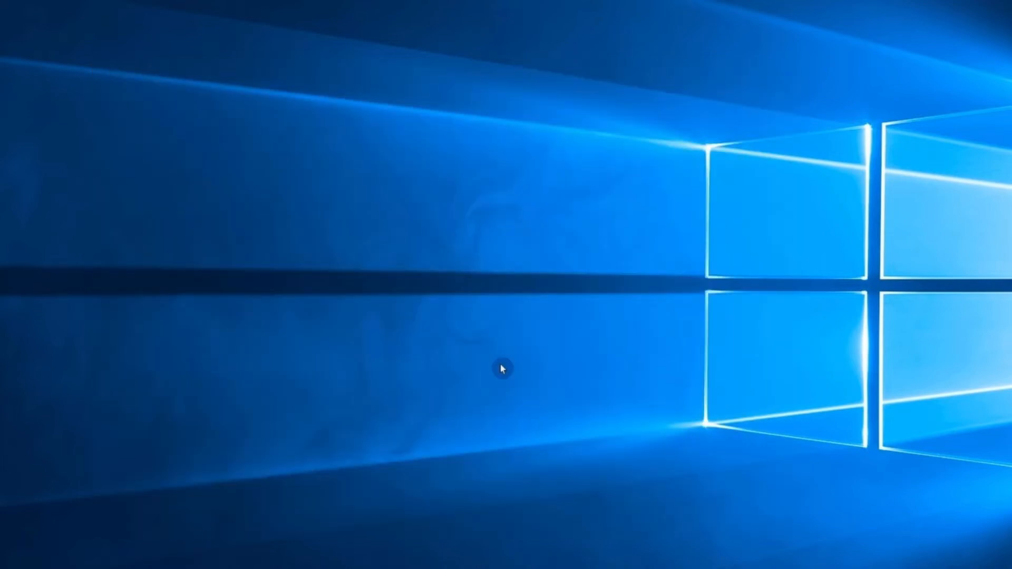